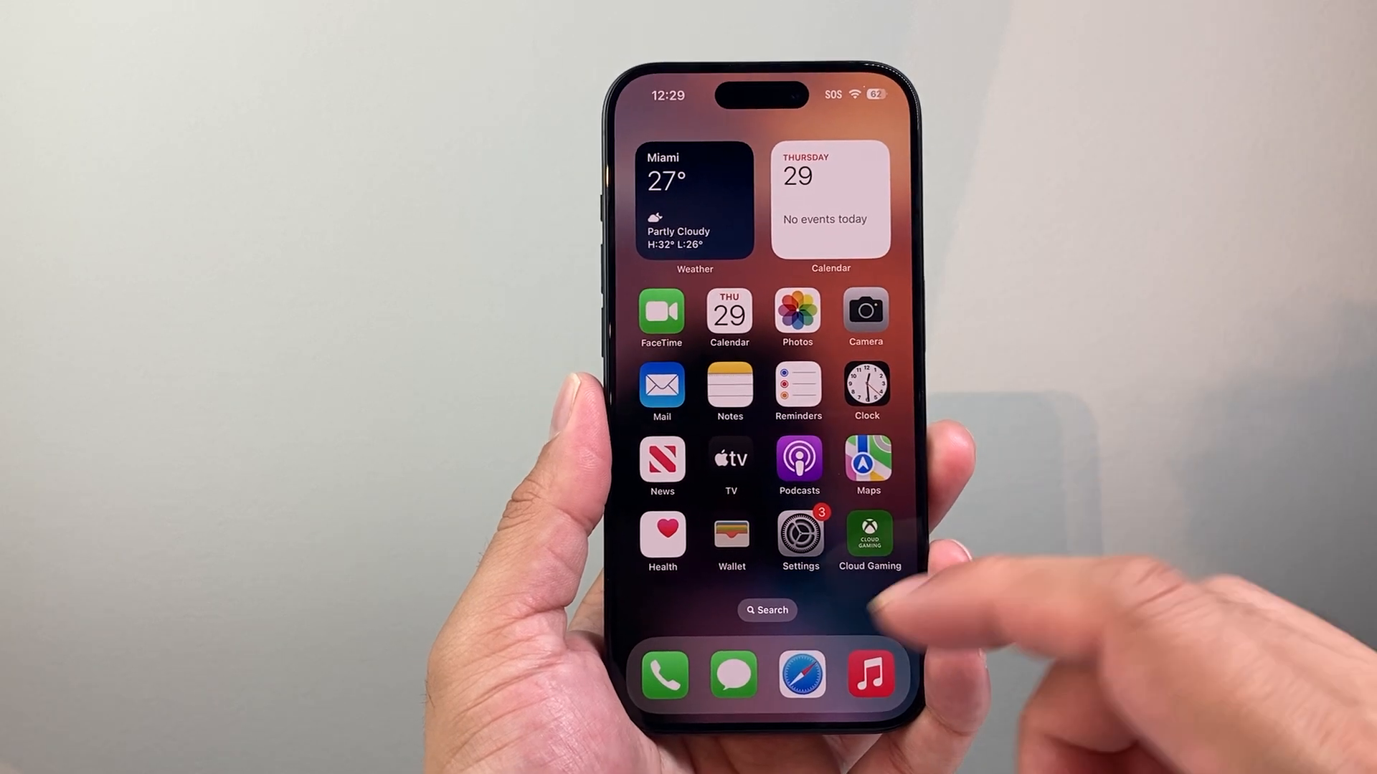
Step: Open Settings and go to Battery Health, showing Normal health, 100% capacity and 19 cycles
click(798, 533)
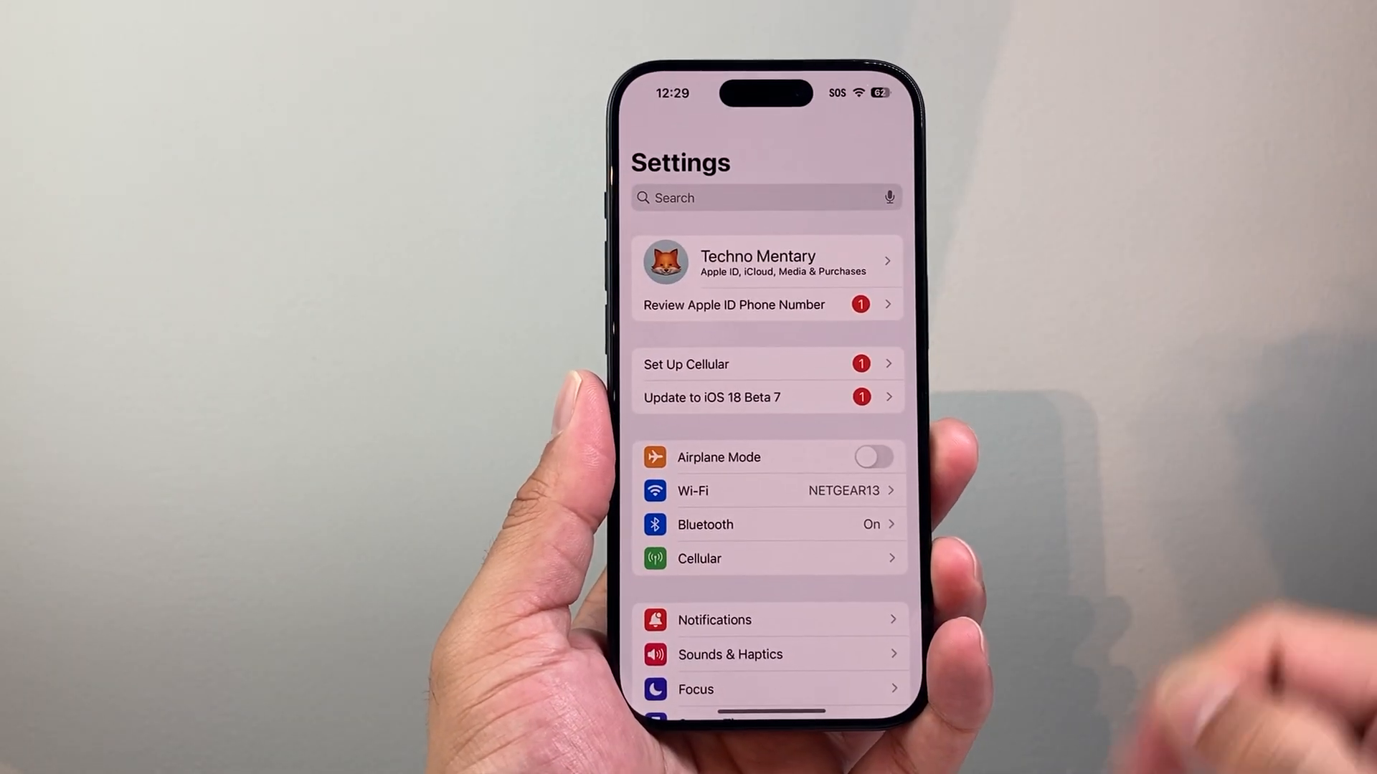
scroll(down, 3)
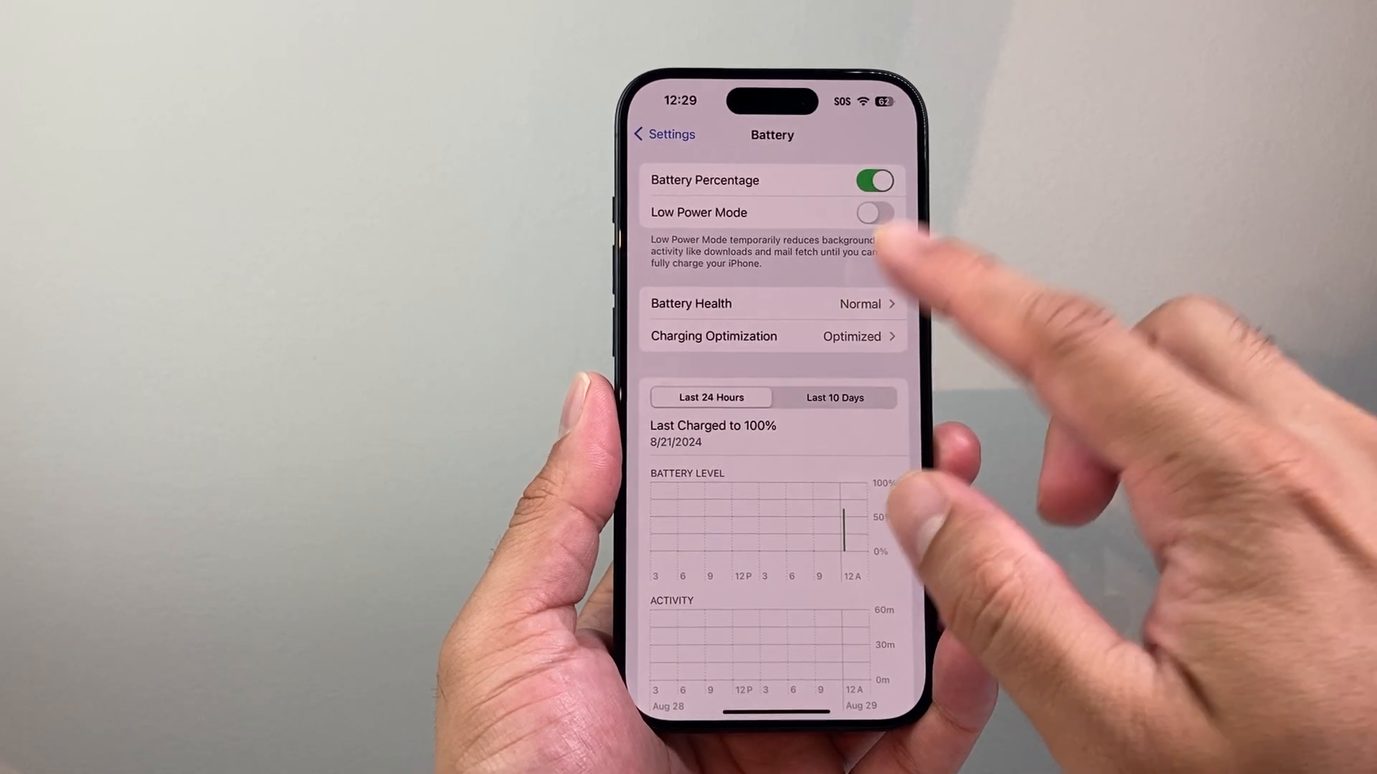
click(772, 302)
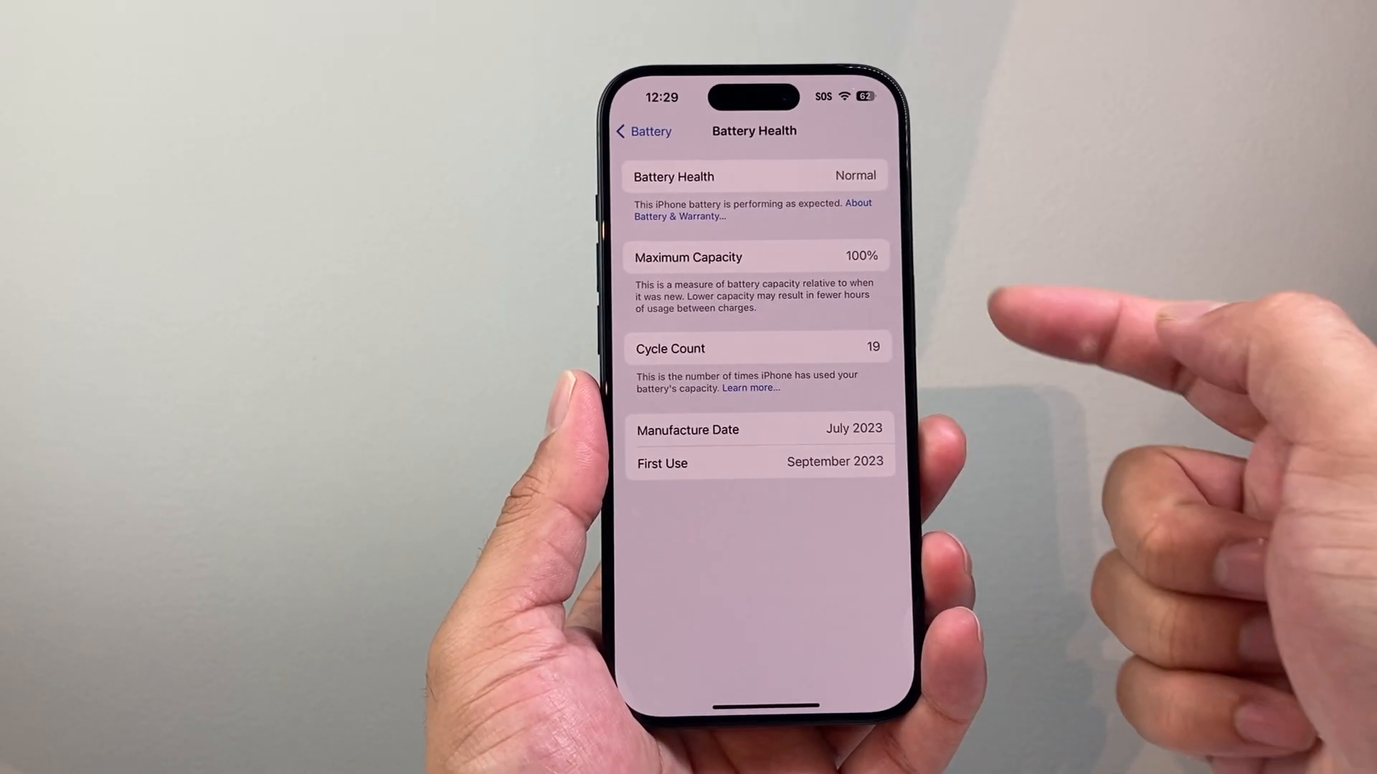